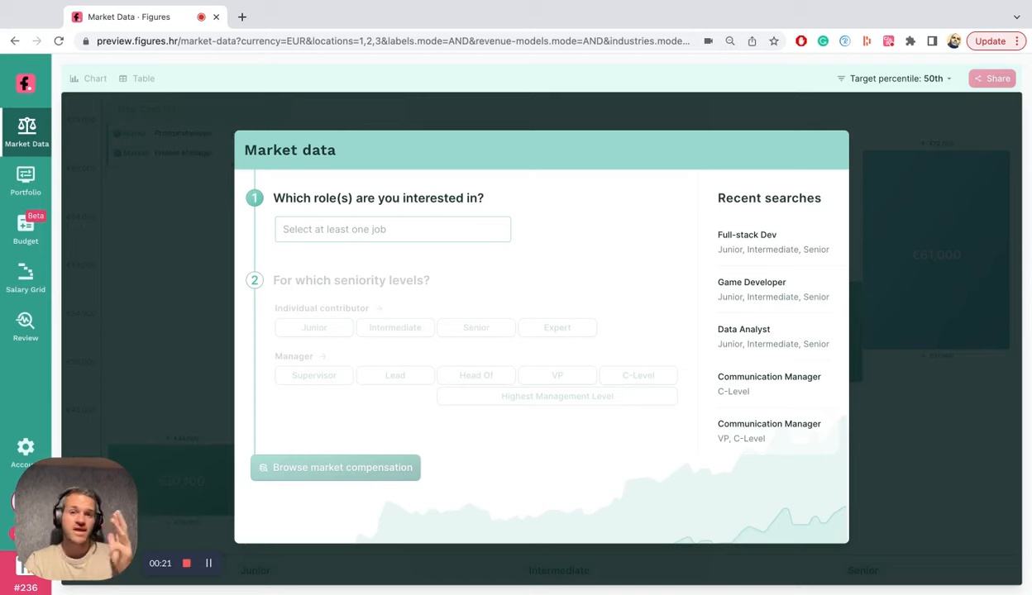
- Search roles for 'full', choose Full-stack Dev and browse its Junior, Intermediate and Senior compensation
click(392, 229)
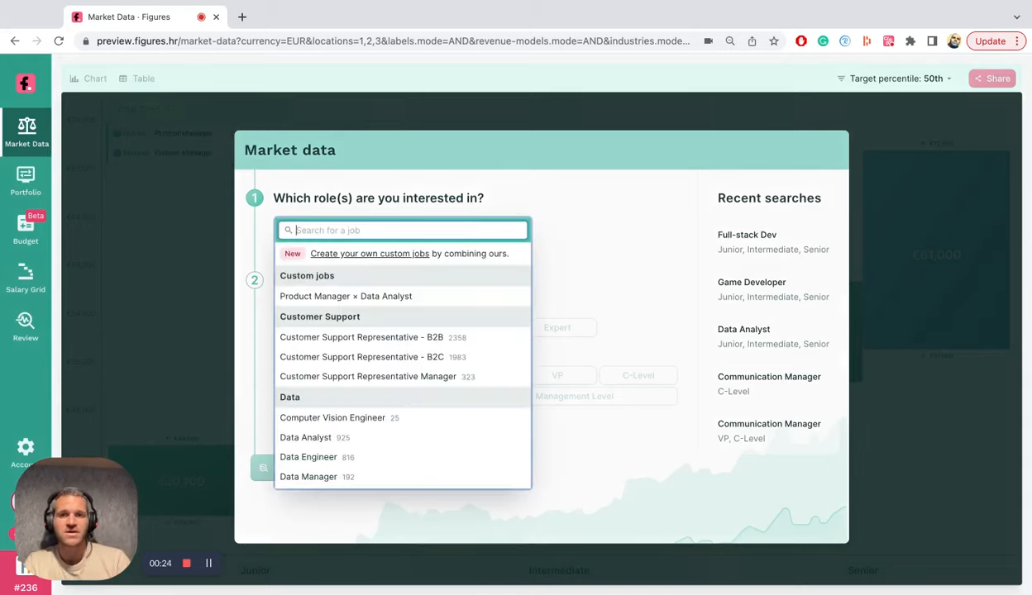
text(full)
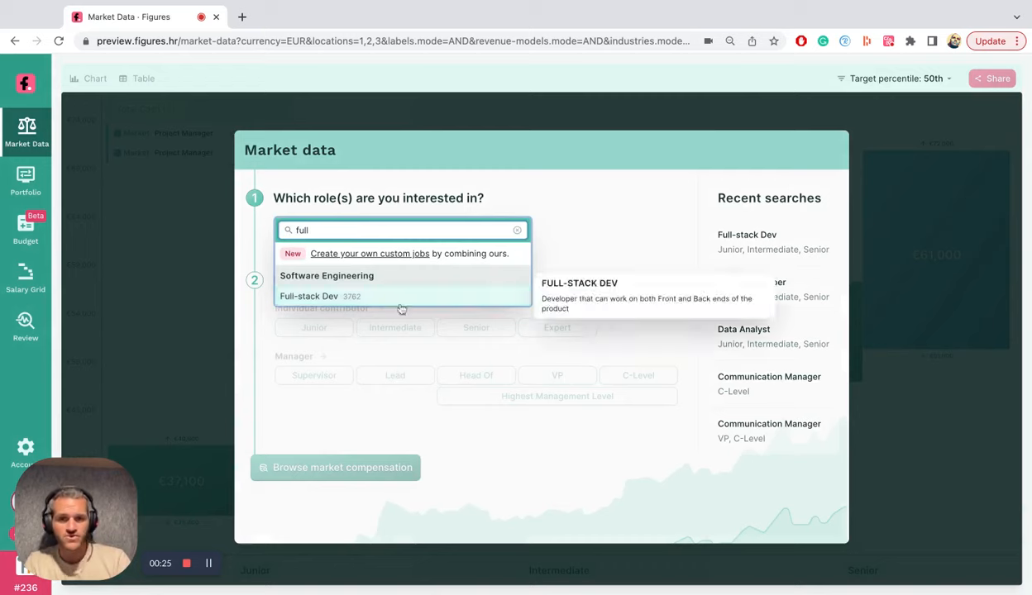
click(307, 296)
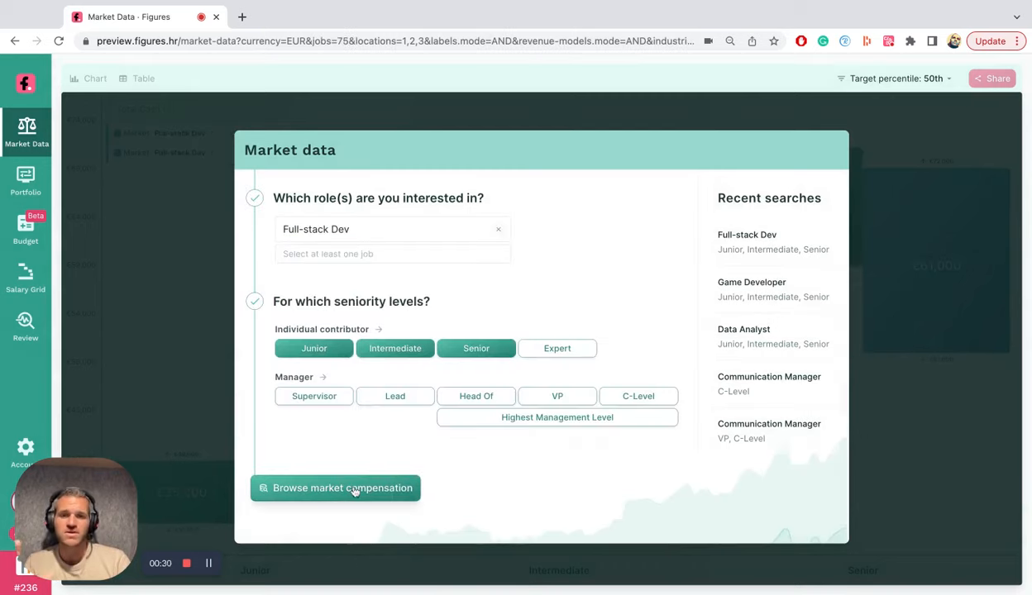
click(334, 488)
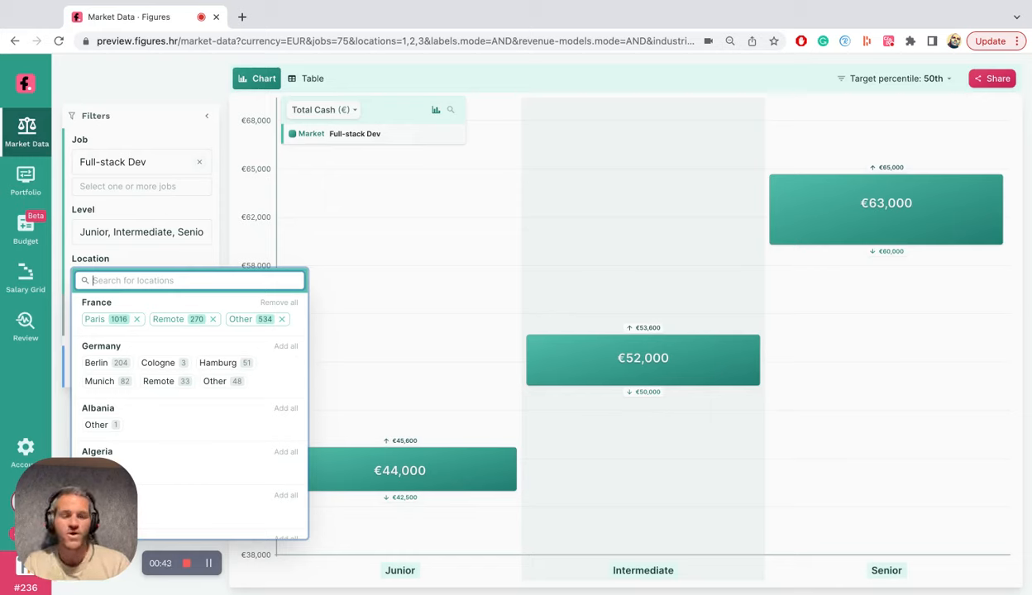
mouse_move(307, 357)
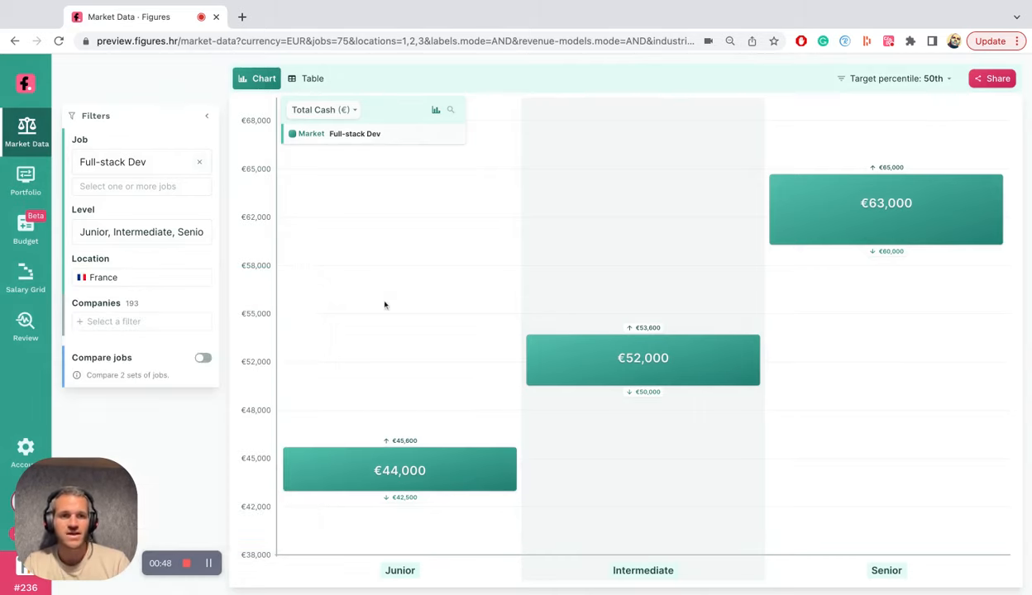
- Filter the Full-stack Dev total cash chart to France (€44,000 / €52,000 / €63,000)
click(906, 80)
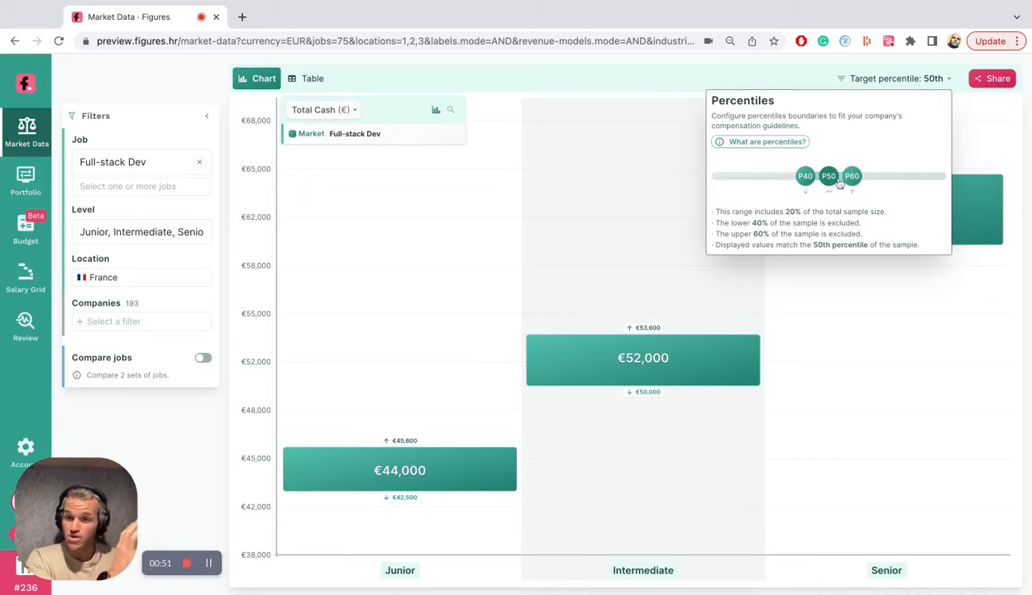
mouse_move(457, 174)
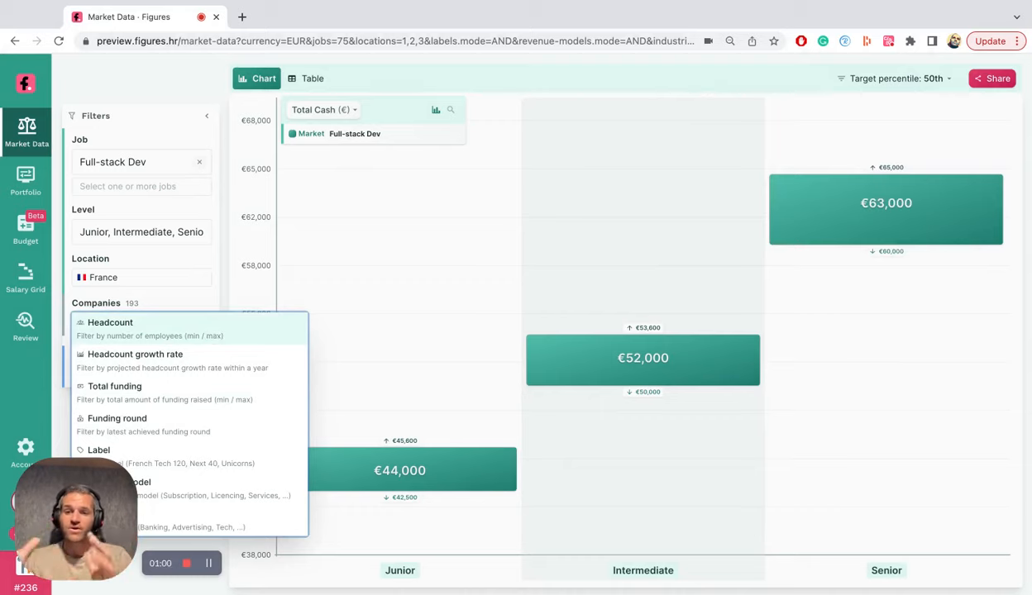
click(449, 255)
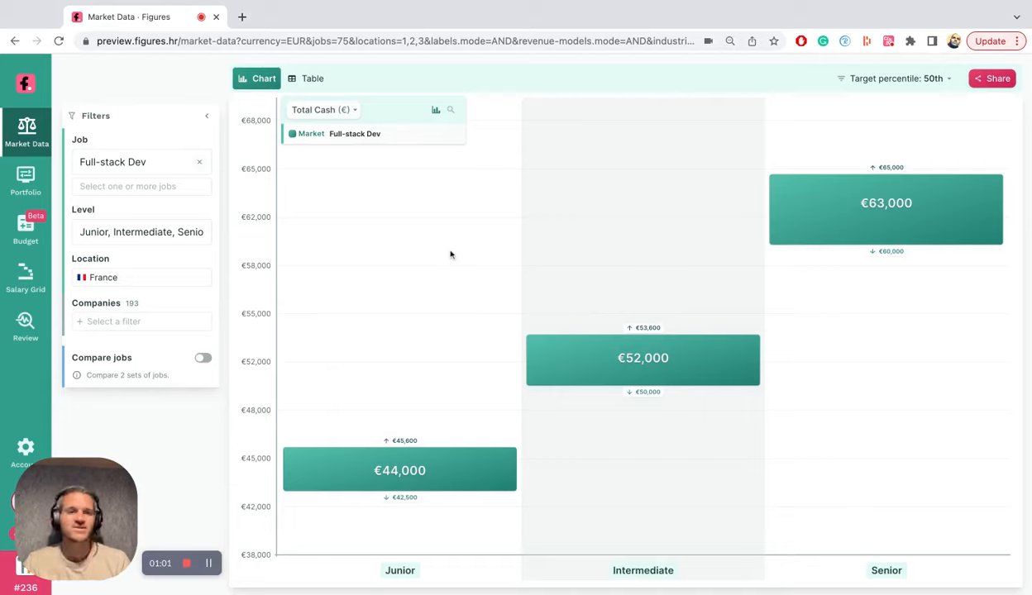